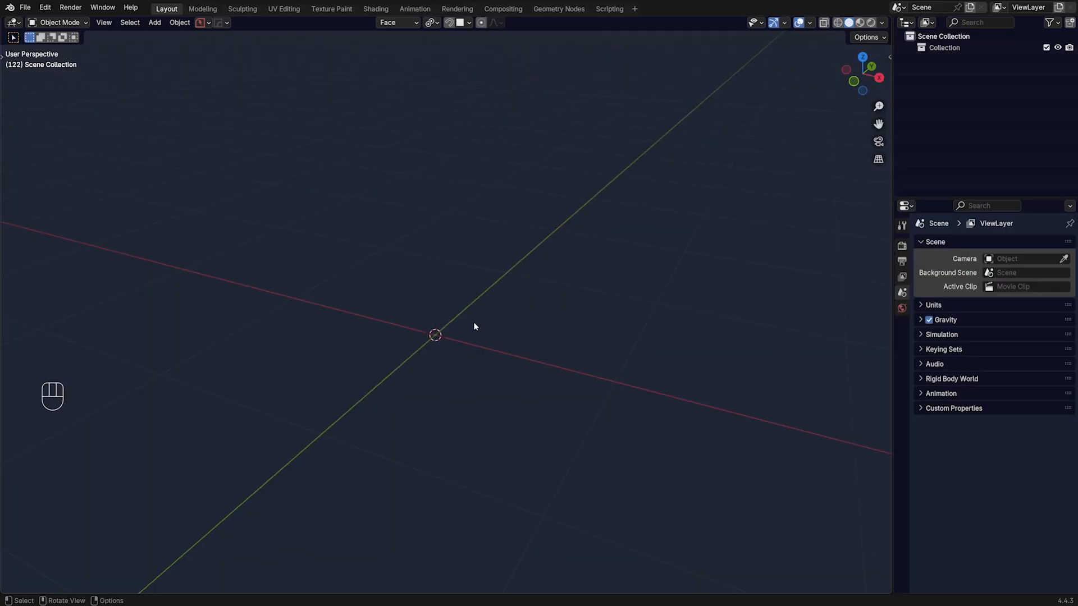
Step: Add a cube and bevel one vertical corner edge into a wide flat chamfer face
key("shift+a")
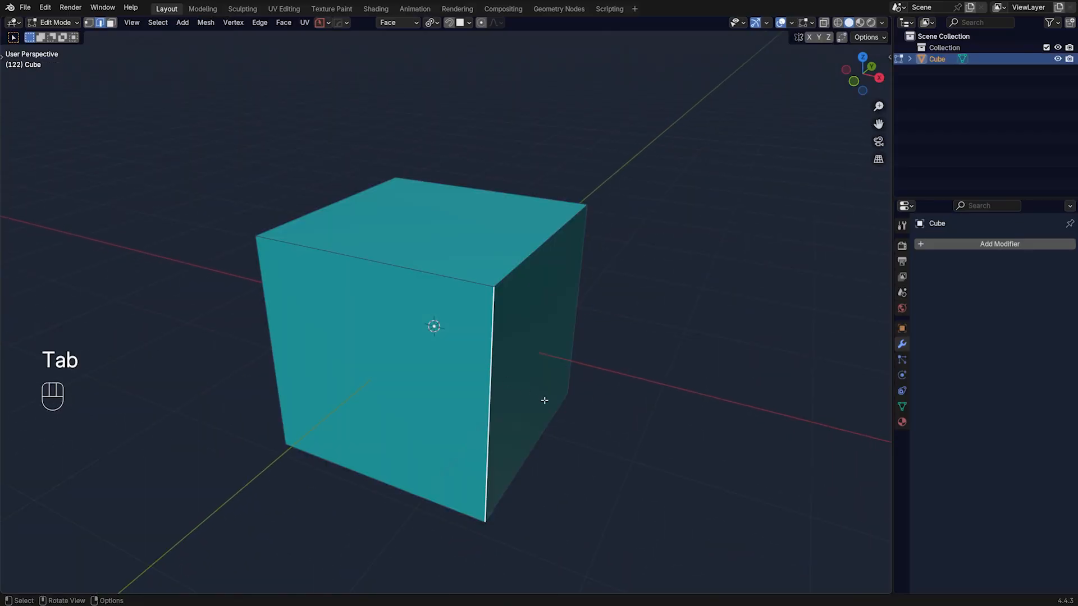
key("ctrl+b")
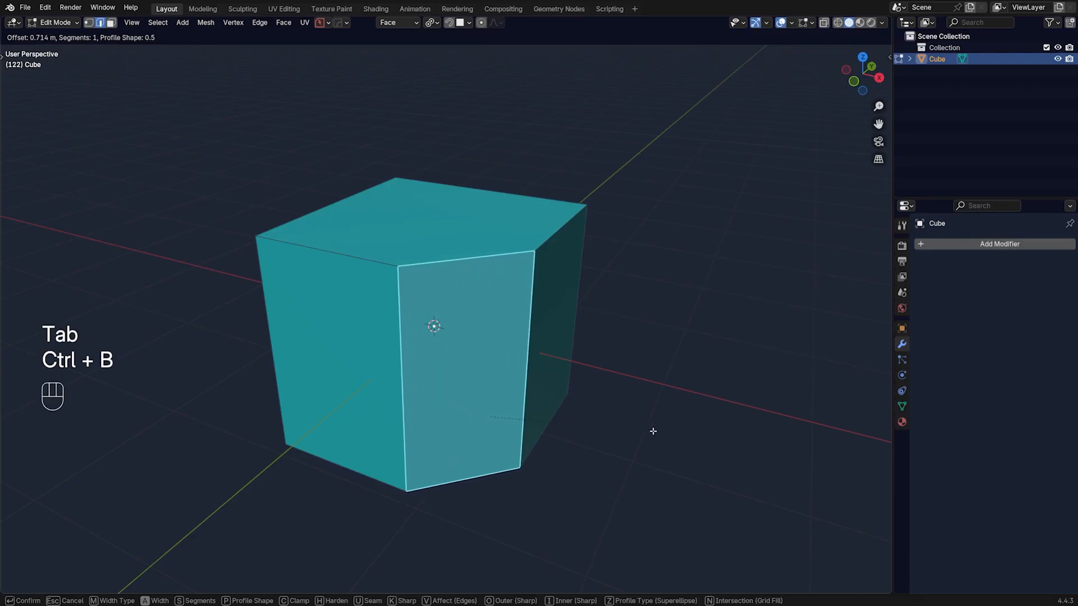
left_click(557, 389)
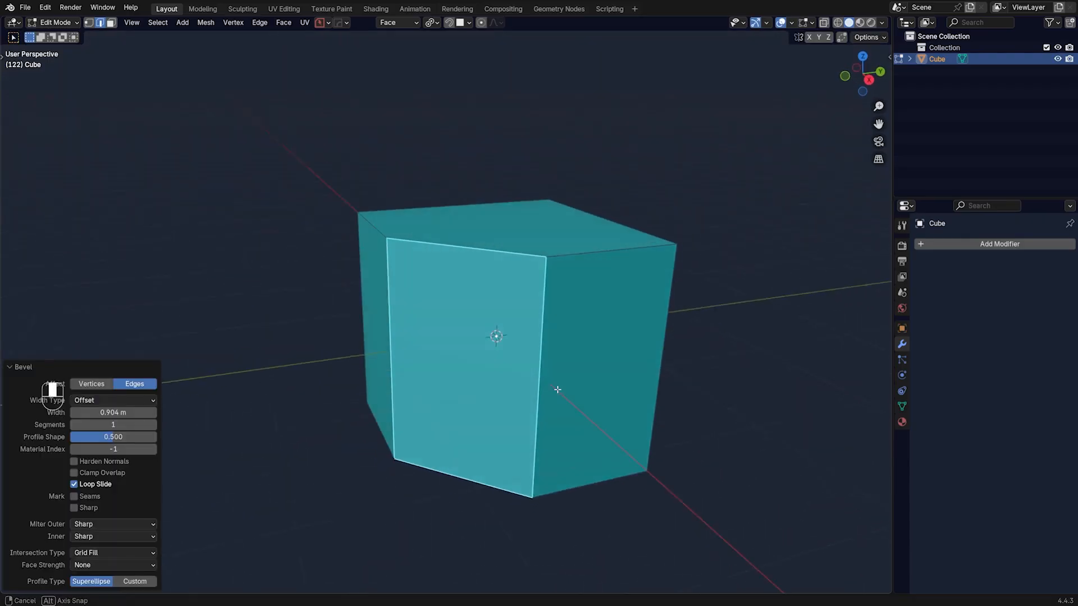
Step: Inset the side faces individually and recess them inward into framed panels
key("Tab")
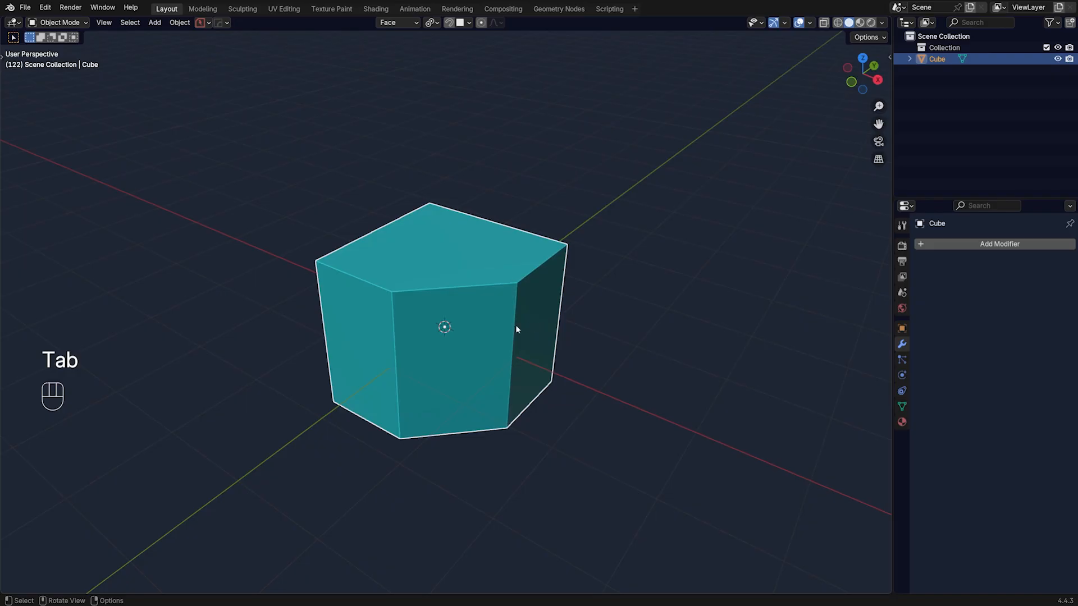
key("Tab")
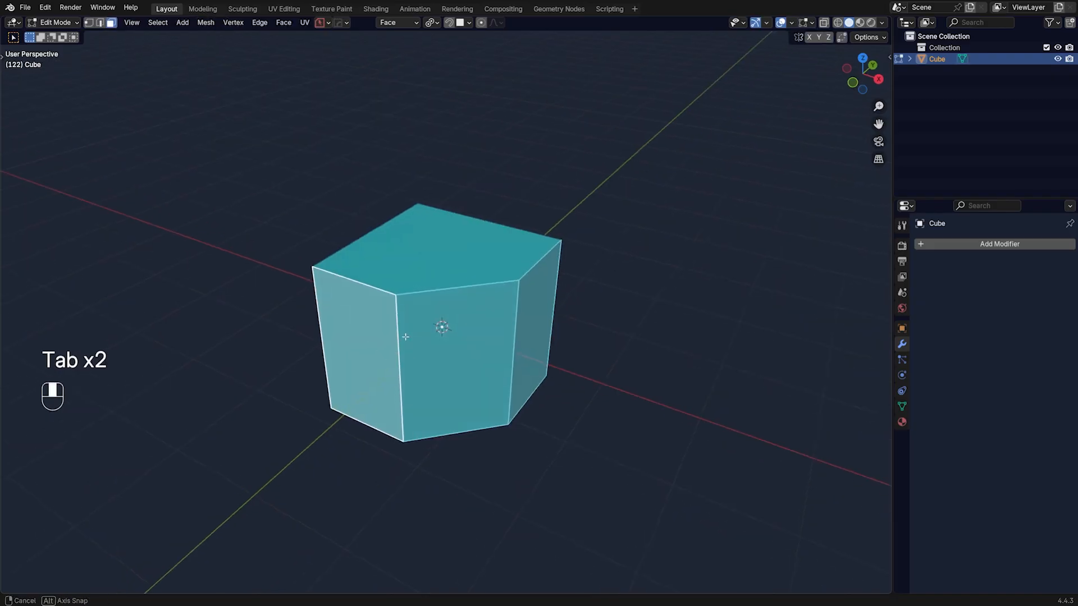
key("i")
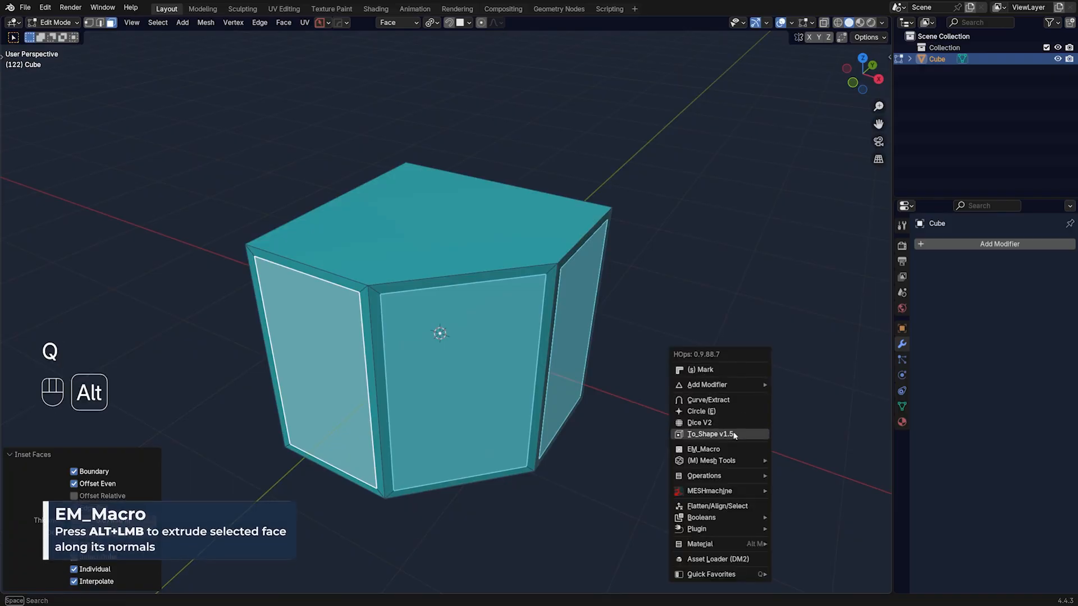
left_click(711, 434)
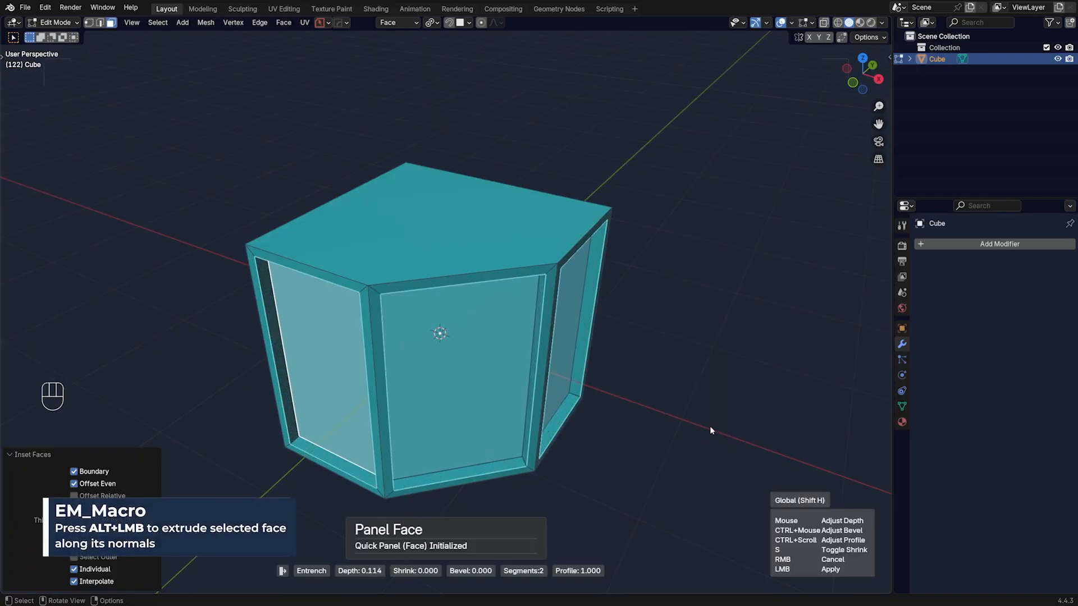
left_click(611, 351)
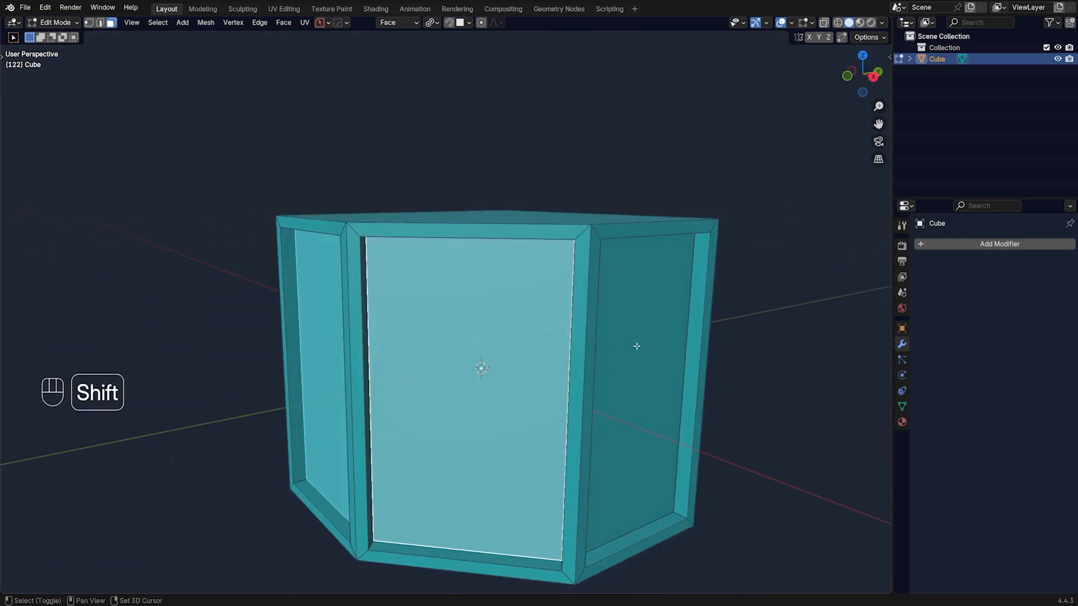
Step: Extract the recessed panel faces into their own object and add a loop cut across them
key("q")
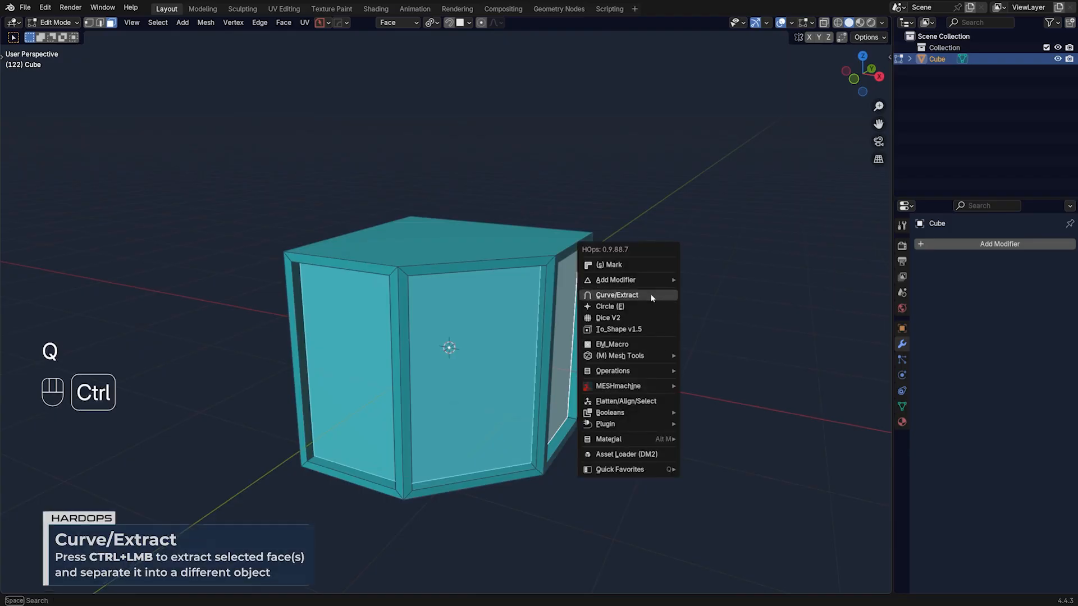
left_click(617, 295)
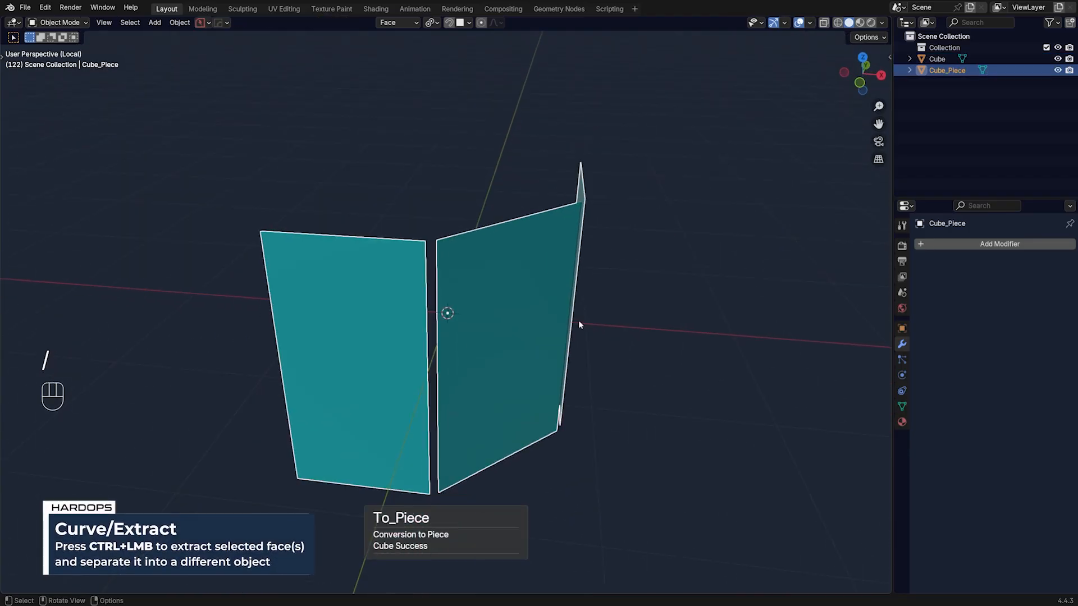
key("Tab")
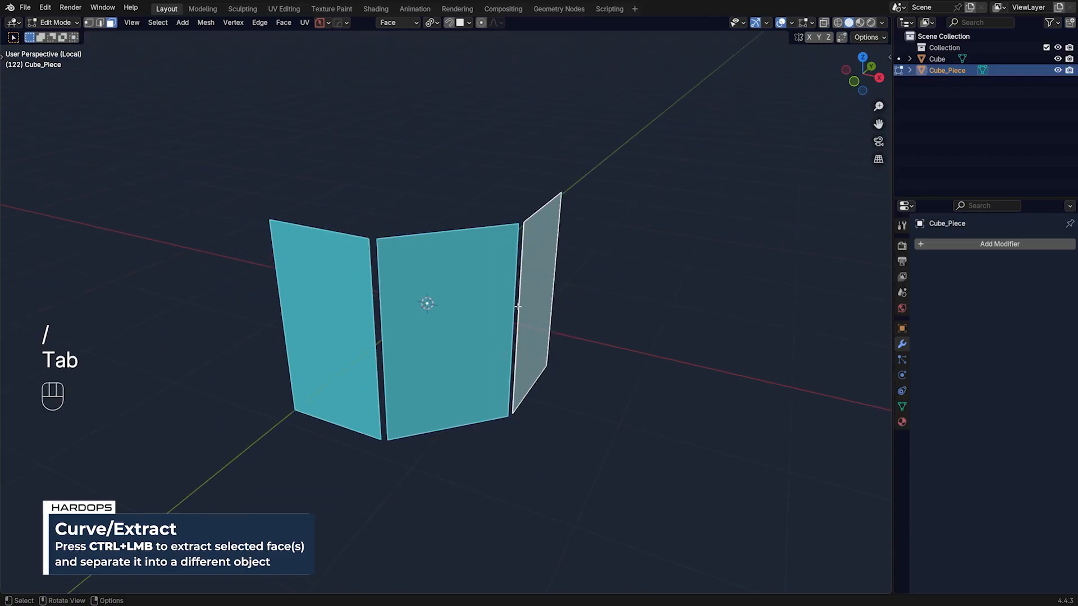
key("ctrl+r")
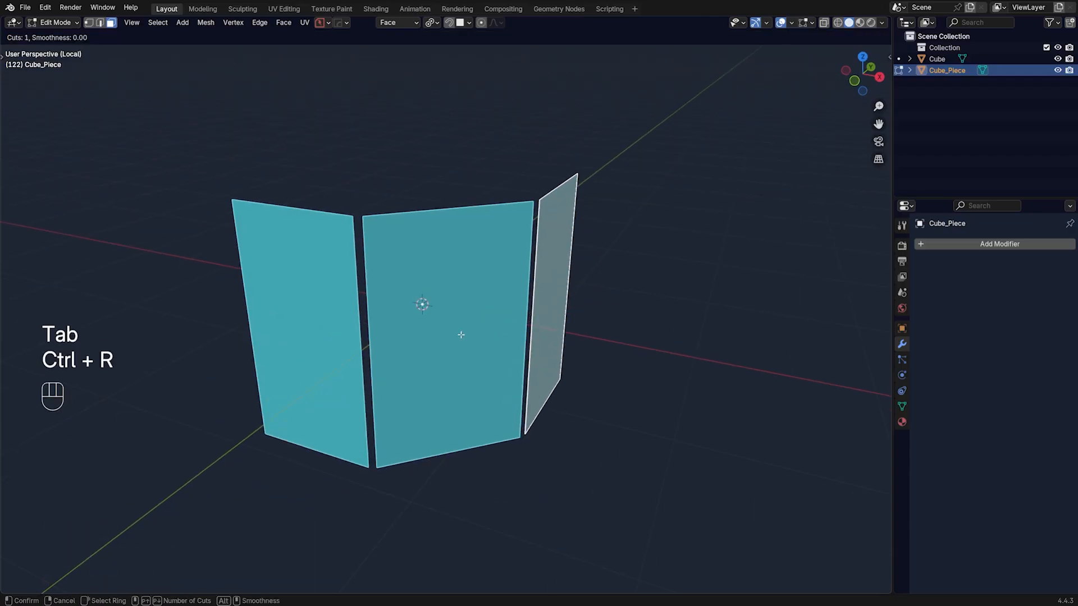
left_click(461, 335)
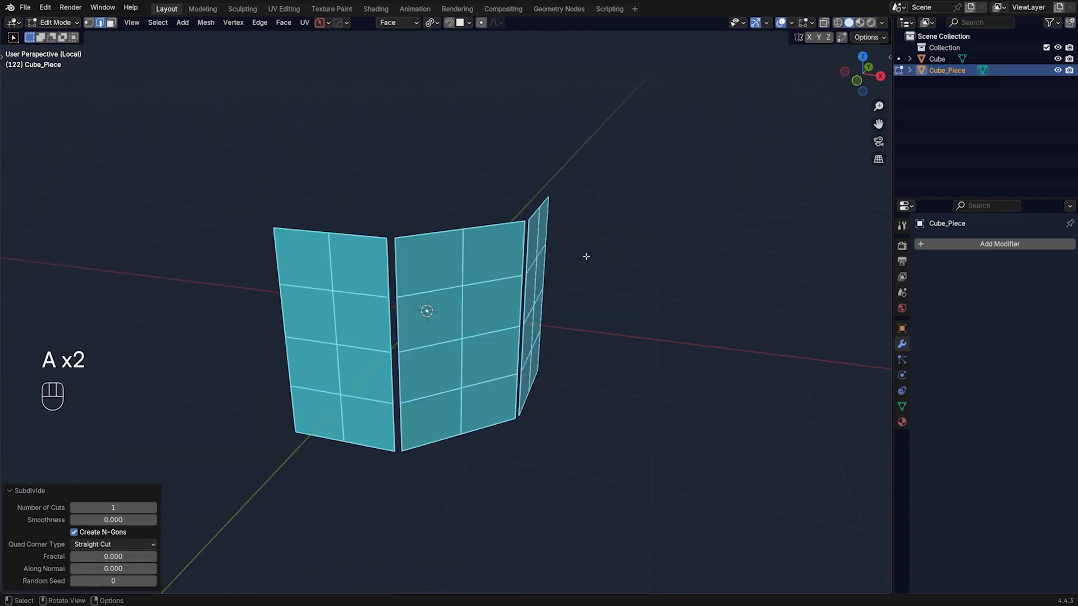
Step: Repeat the subdivision for a finer panel grid and return to the full cube frame view
key("shift+r")
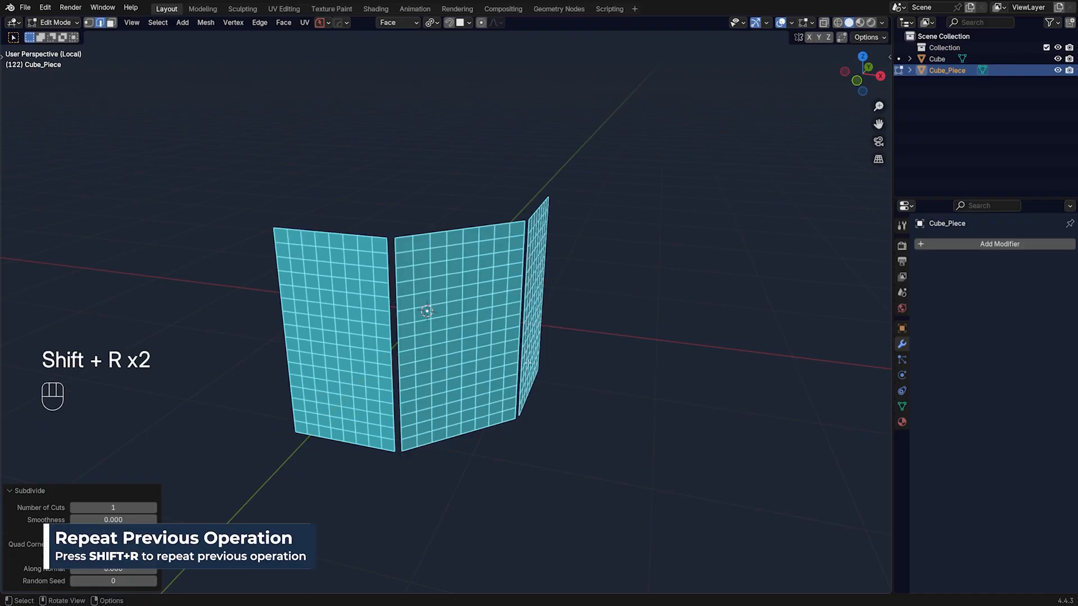
key("Tab")
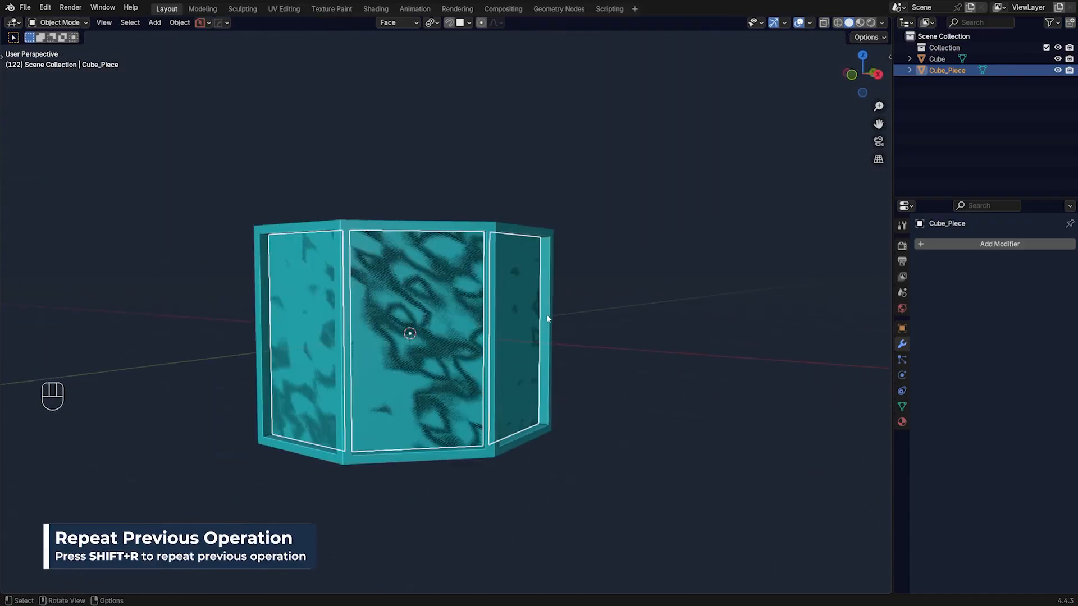
key("q")
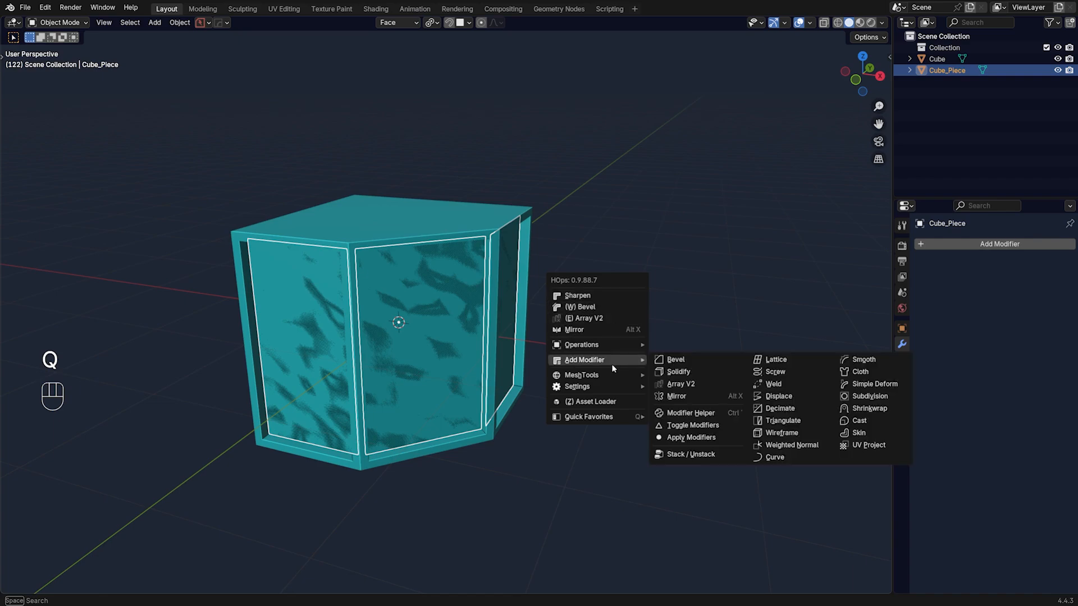
Step: Run a HardOps cloth sim on Cube_Piece, tuning gravity up, shrink looser and pressure lower for puffy cushions
left_click(860, 371)
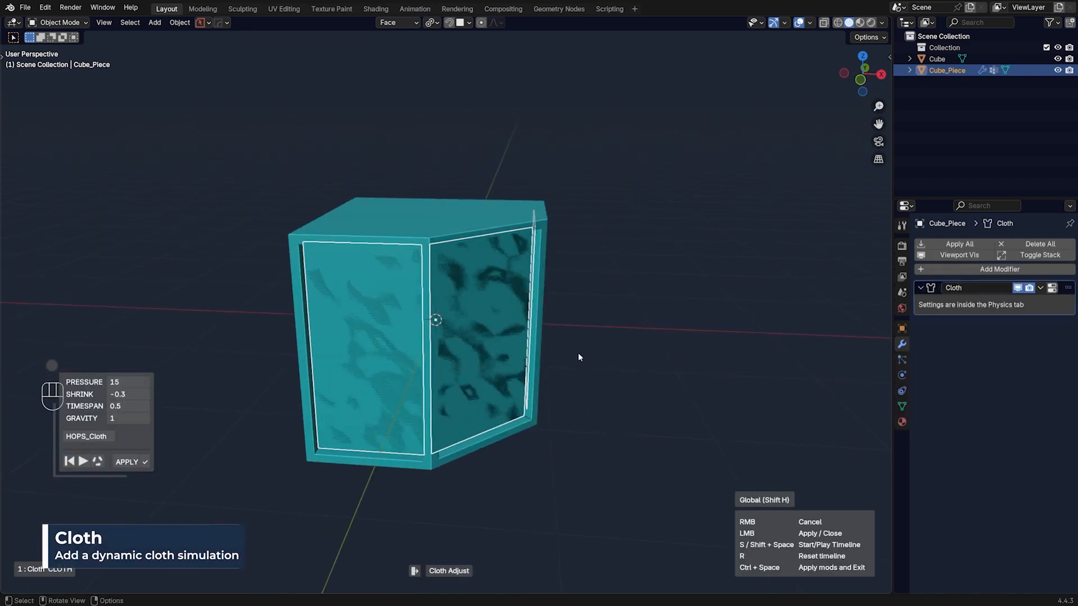
left_click(82, 462)
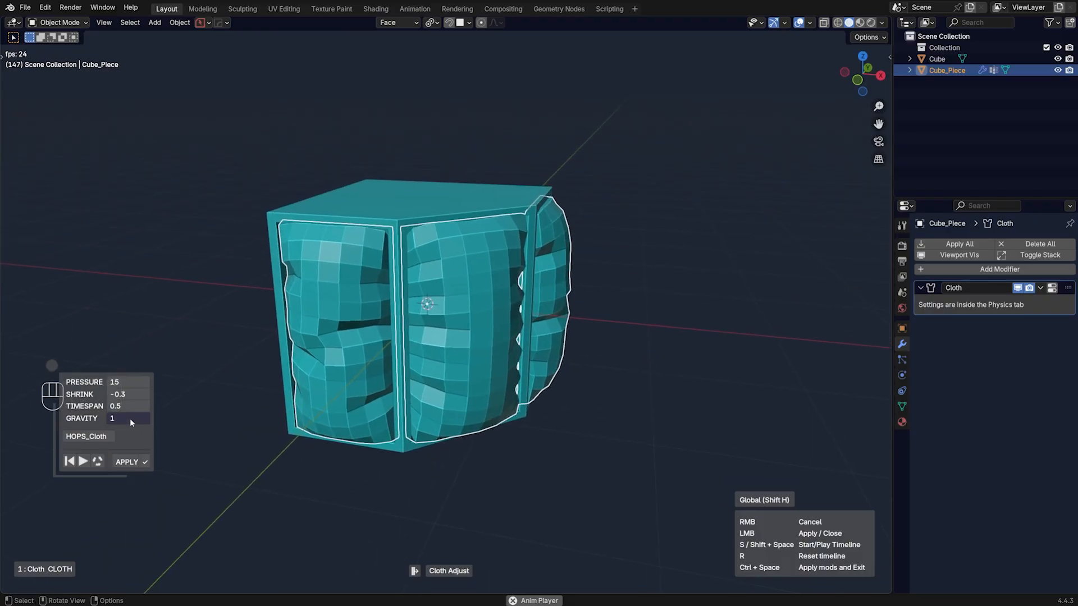
left_click_drag(124, 418, 138, 418)
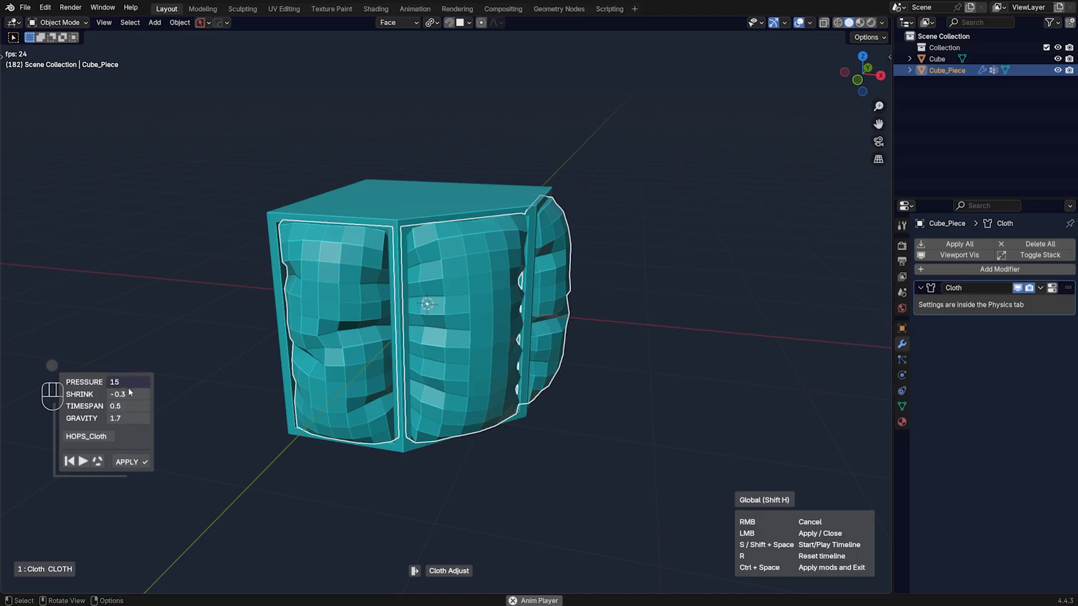
left_click_drag(123, 394, 134, 394)
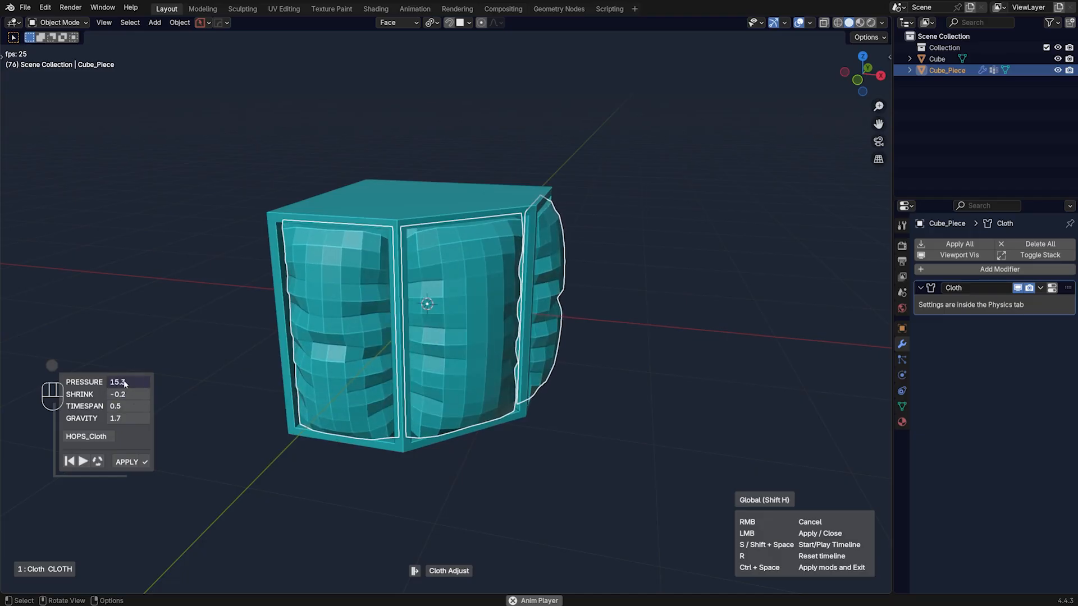
left_click_drag(127, 383, 111, 382)
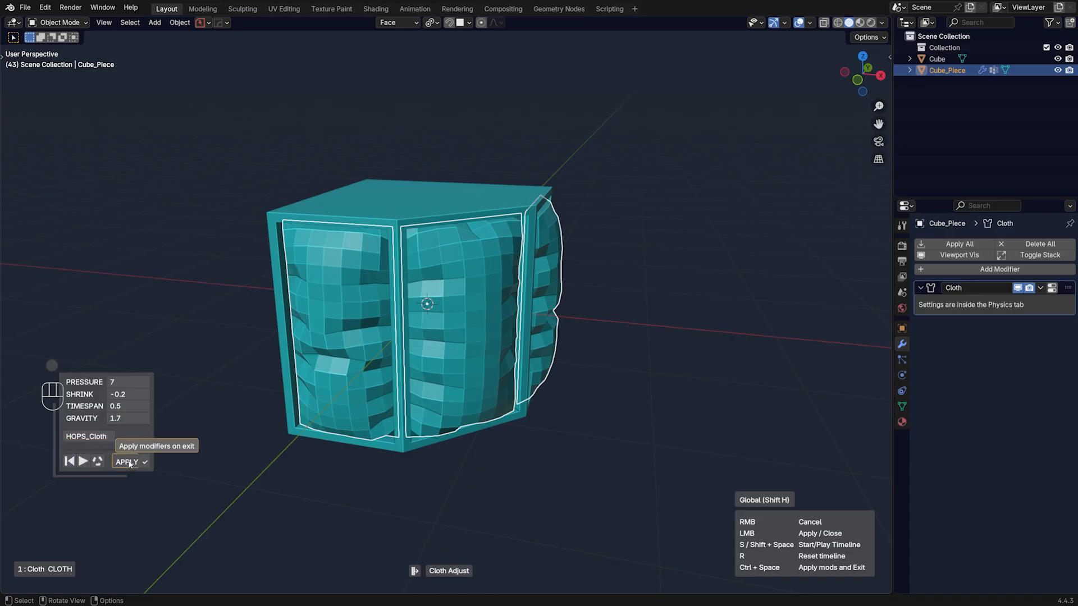
mouse_move(599, 336)
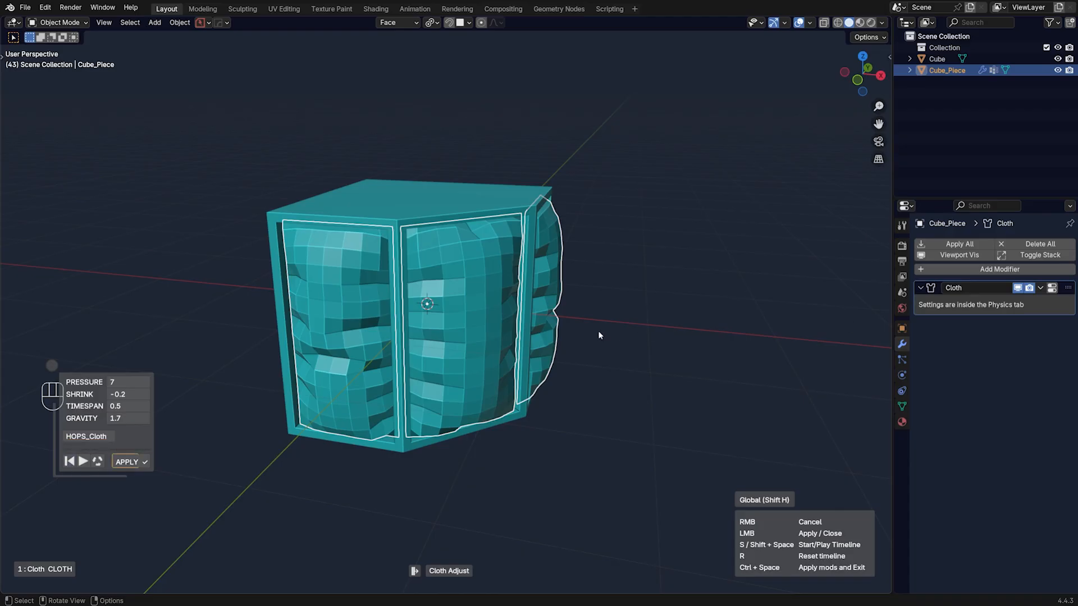
mouse_move(442, 332)
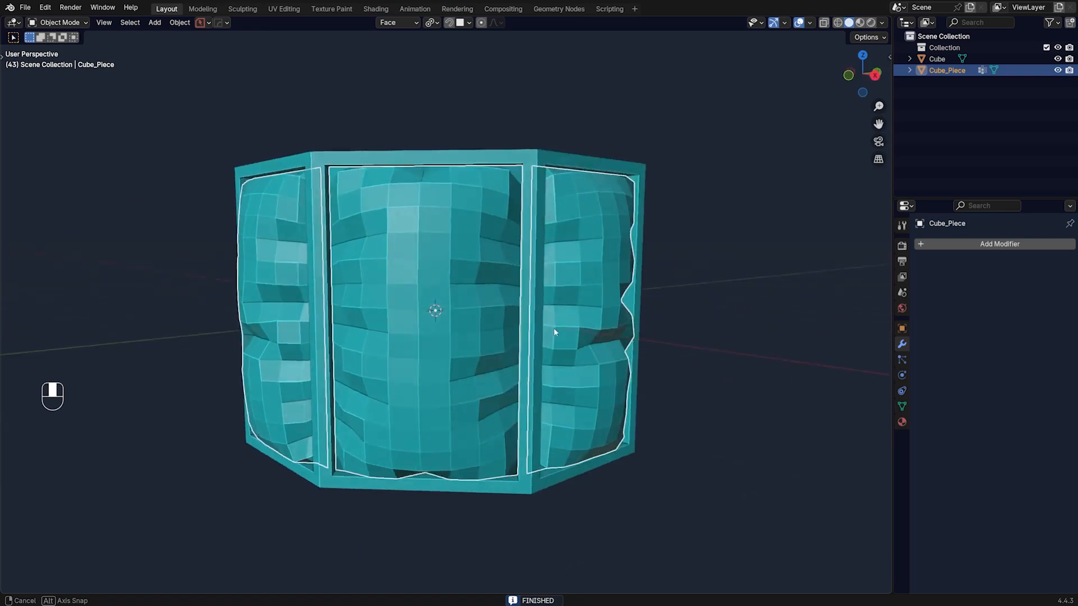
Step: Shade the cushion panels smooth after inspecting the cushioned frame
left_click_drag(555, 333, 607, 335)
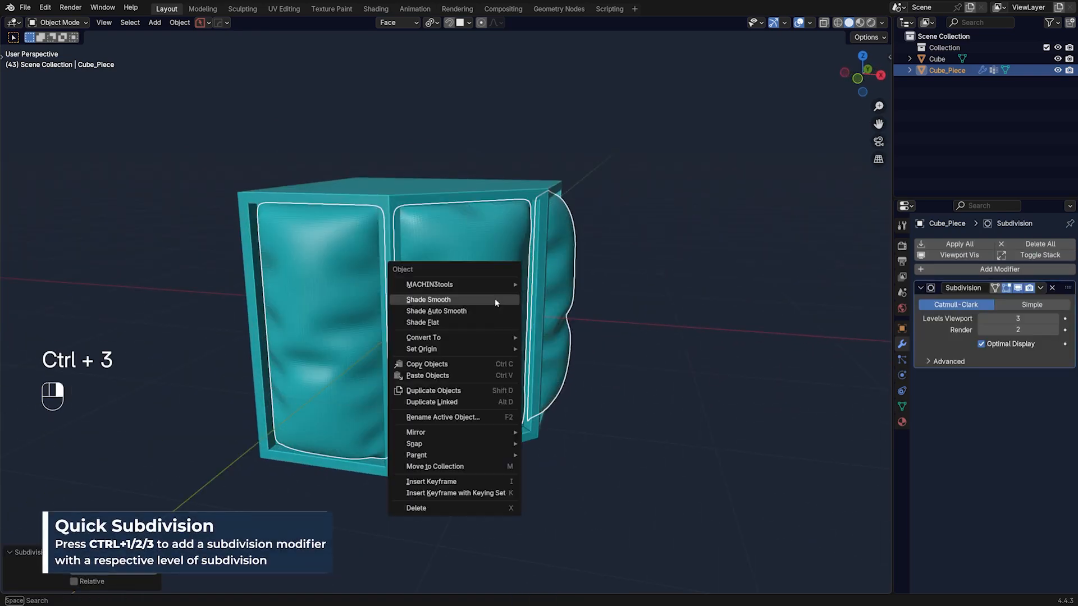
left_click(428, 299)
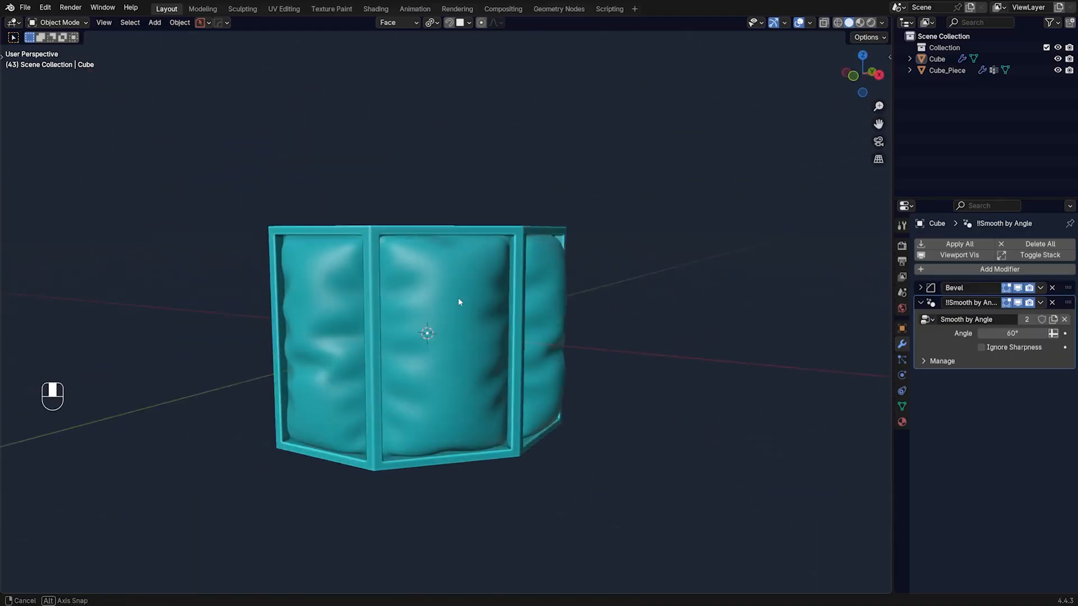
left_click_drag(459, 302, 529, 279)
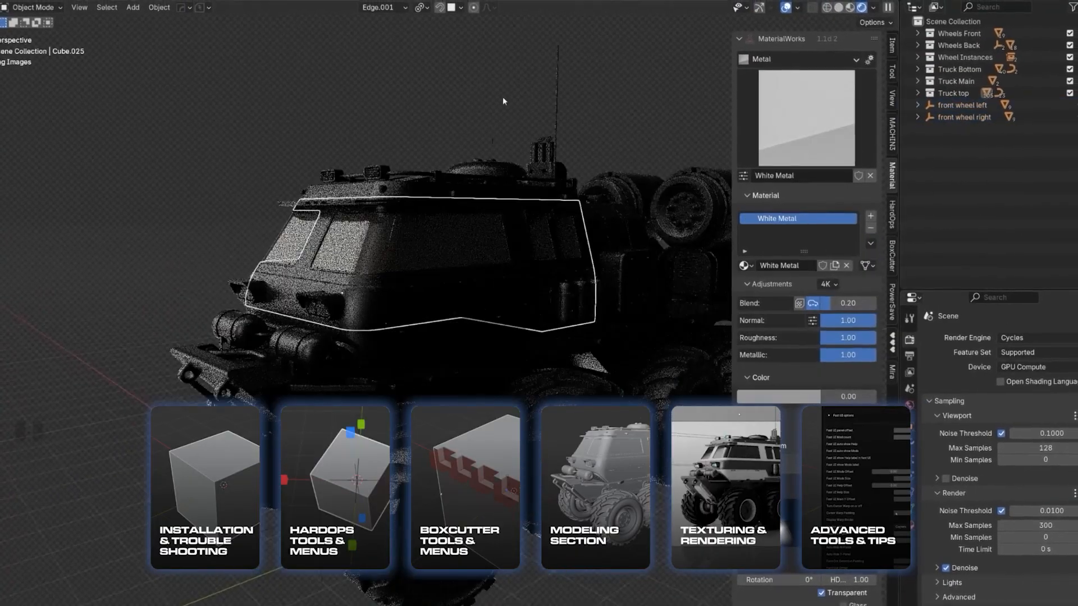
Step: Switch to the BoxCutter tool on the frame object
left_click(864, 244)
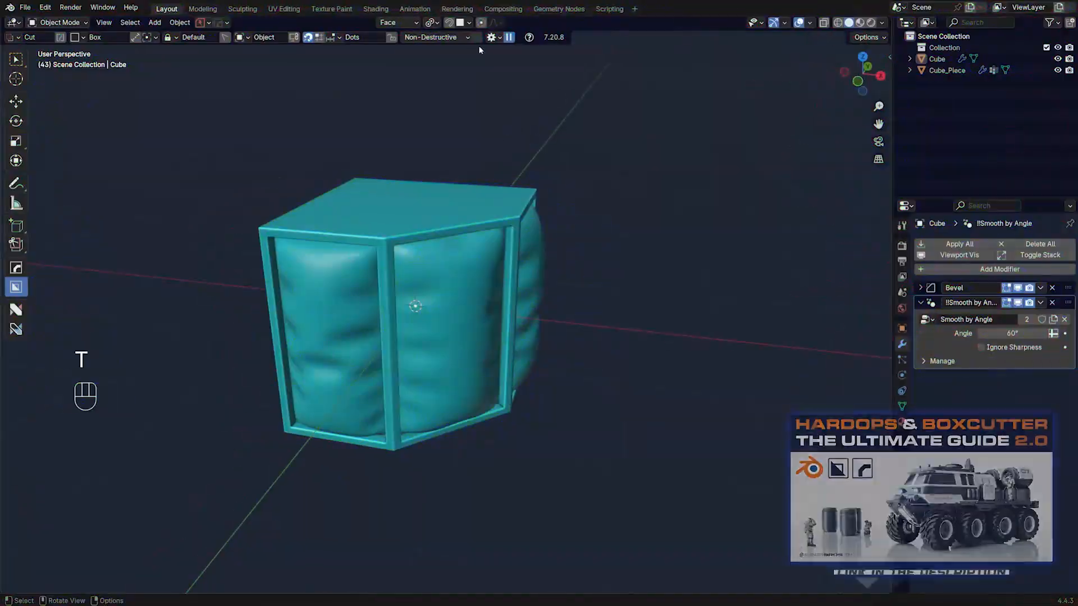
Step: Check the BoxCutter settings and HardOps helper bar, then dismiss them leaving the model unchanged
left_click(491, 37)
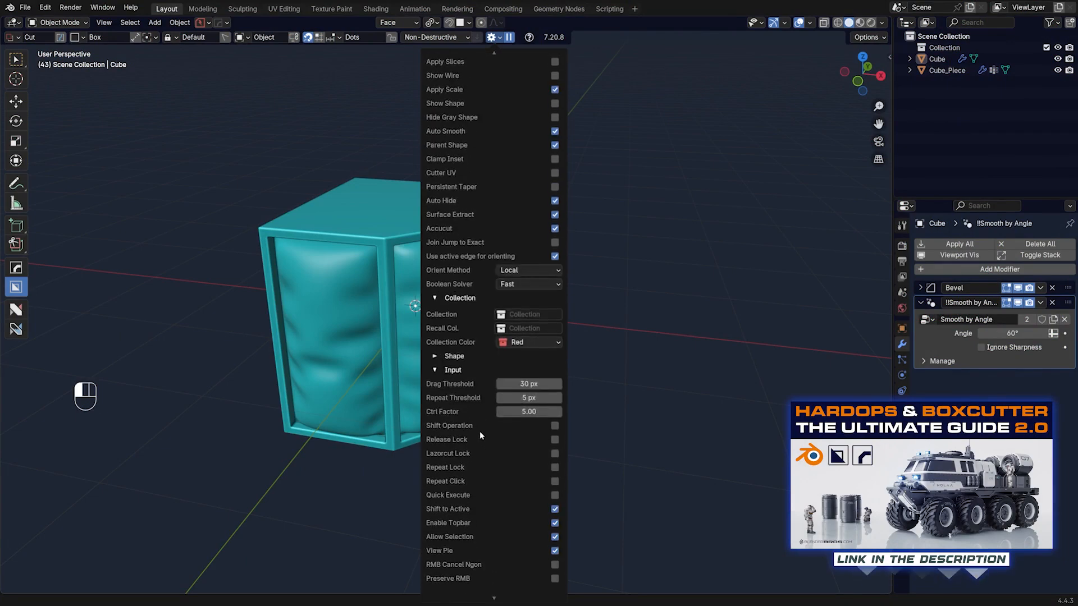
key("alt+w")
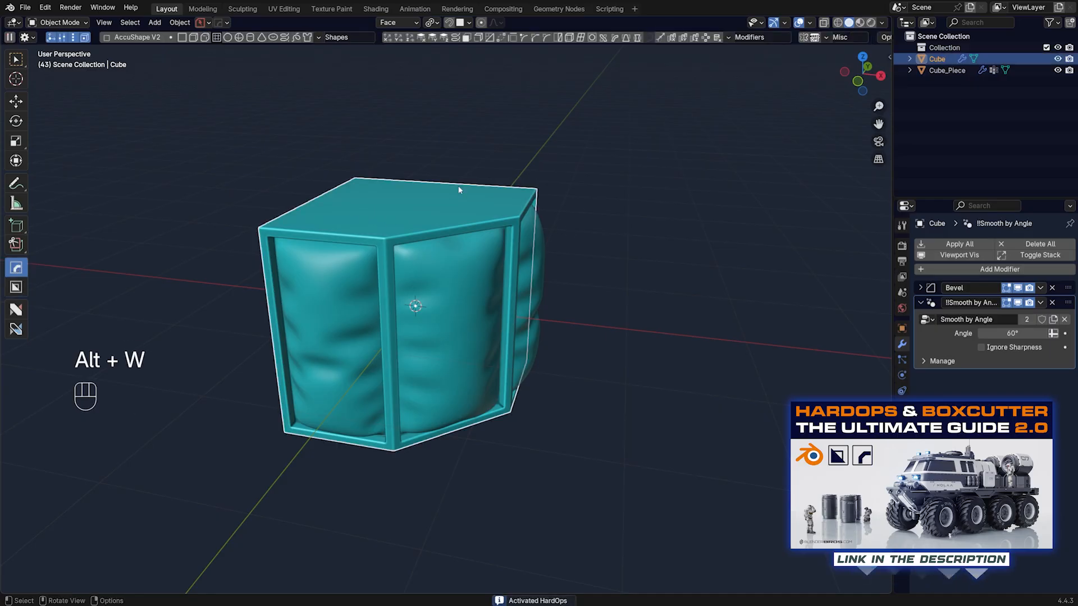
mouse_move(516, 212)
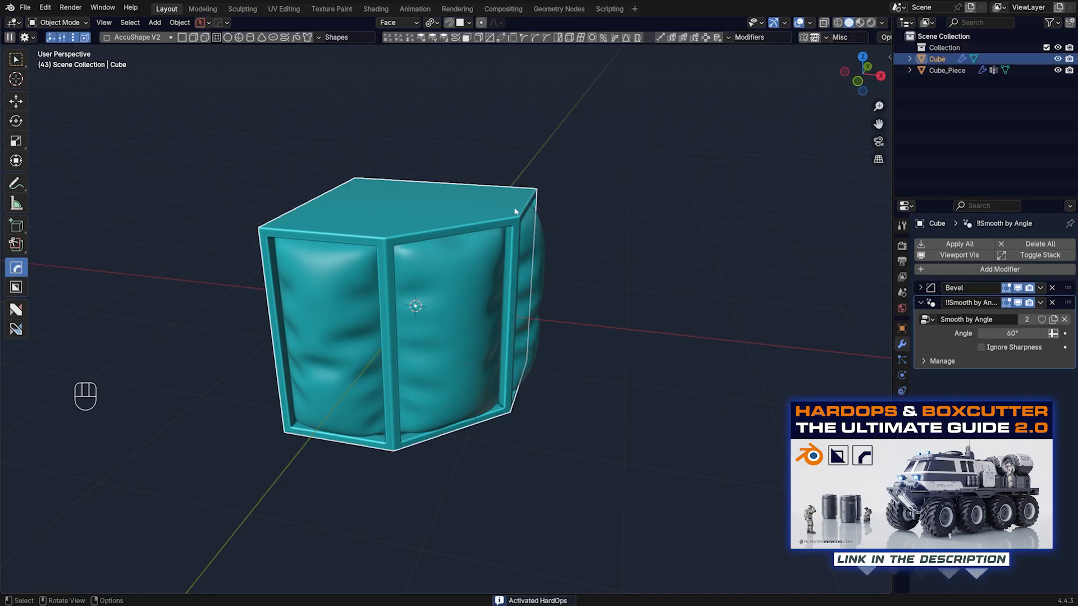
key("Tab")
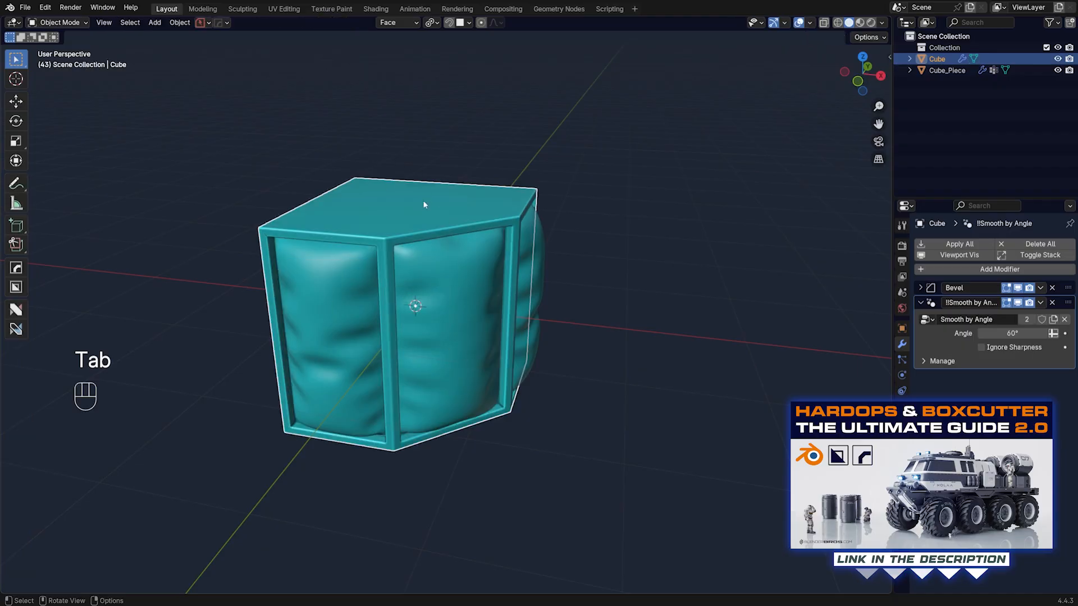
mouse_move(564, 292)
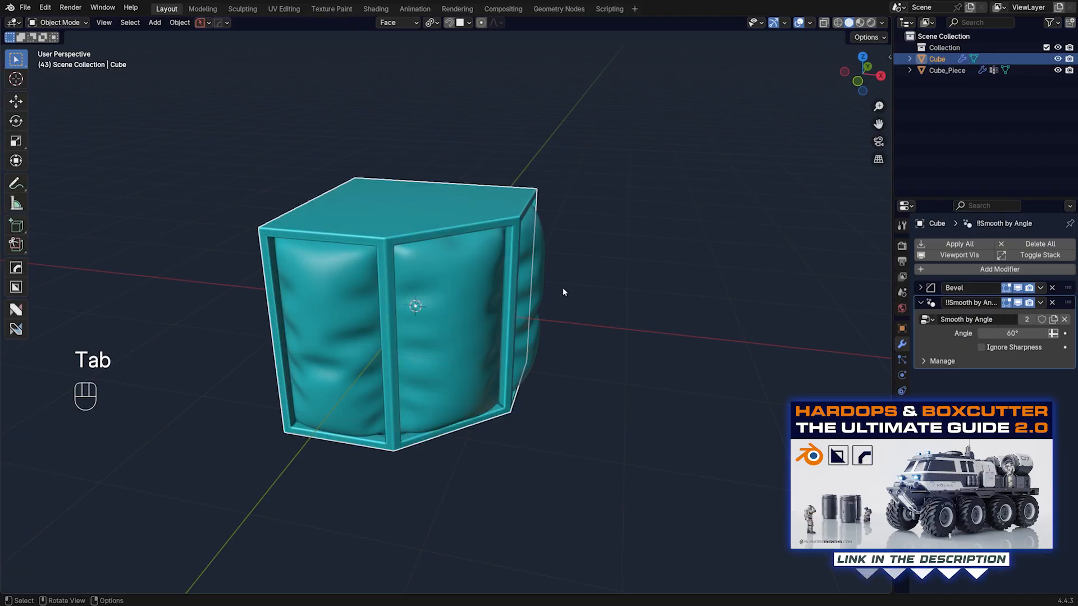